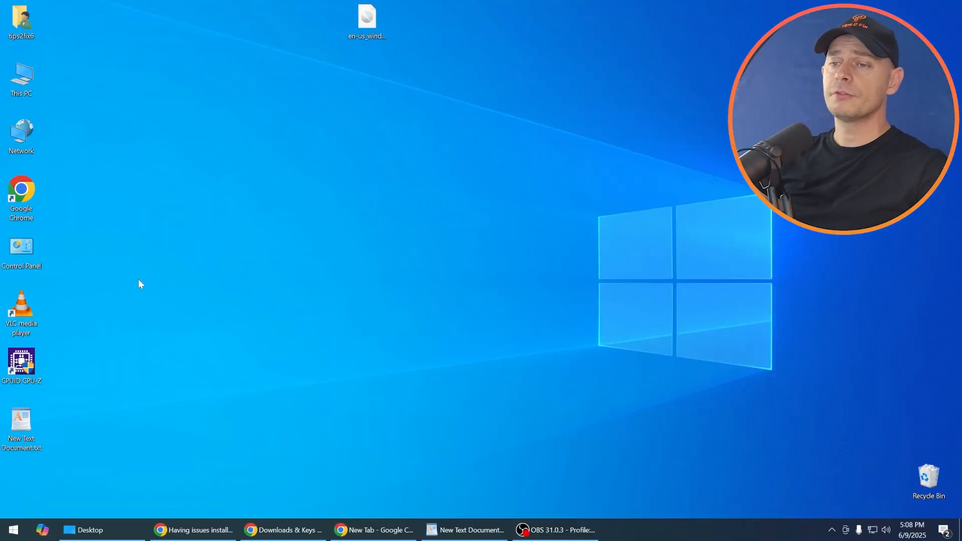
mouse_move(343, 107)
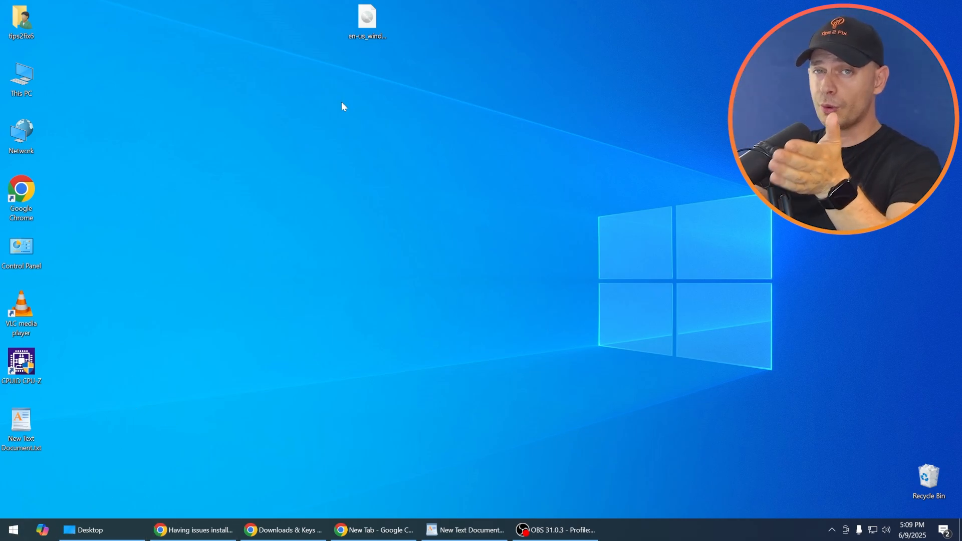
mouse_move(241, 234)
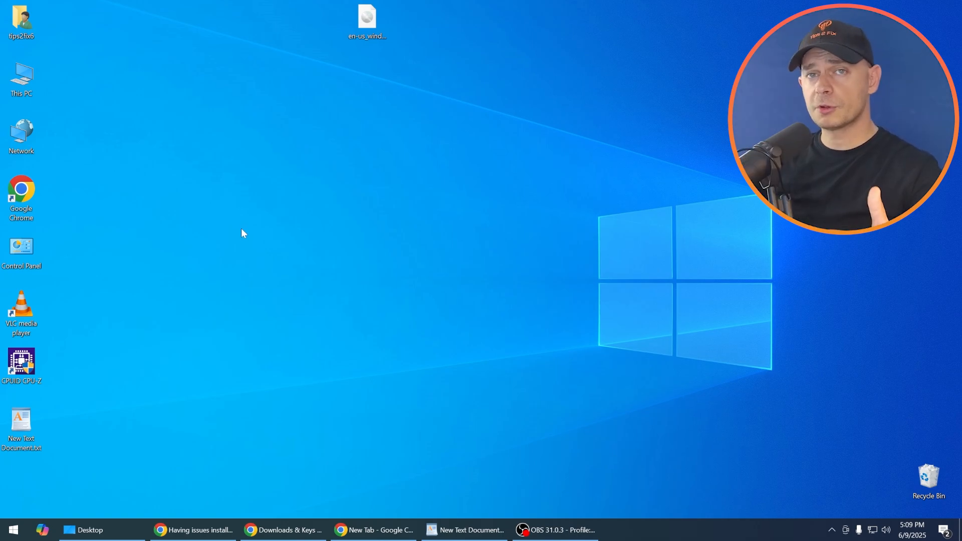
mouse_move(283, 256)
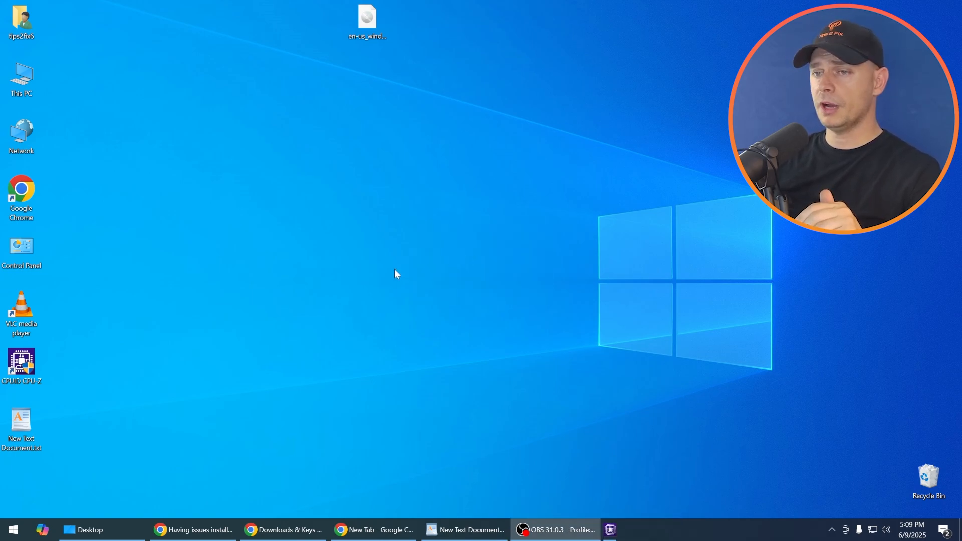
- Launch CPU-Z from the desktop to view the Intel Core 2 Quad Q9650 details
double_click(21, 365)
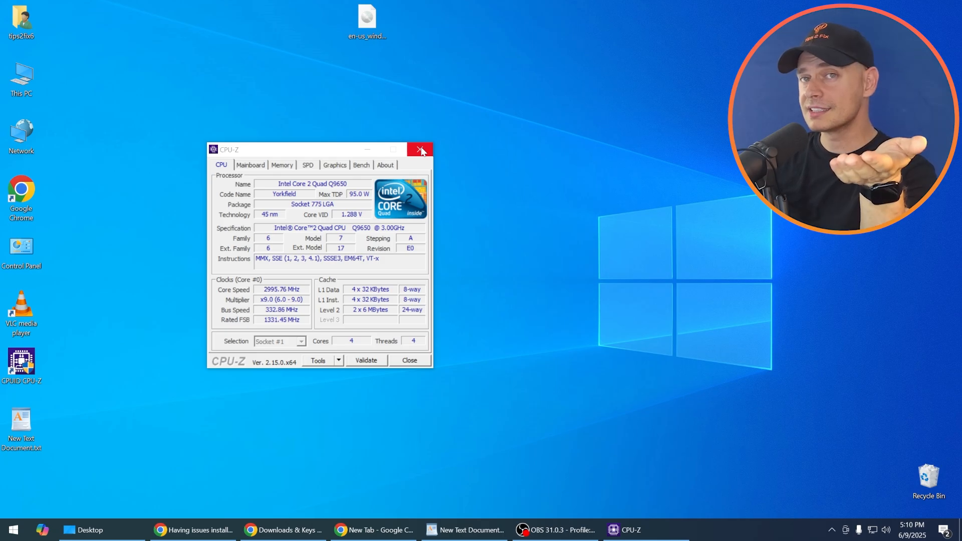
mouse_move(420, 150)
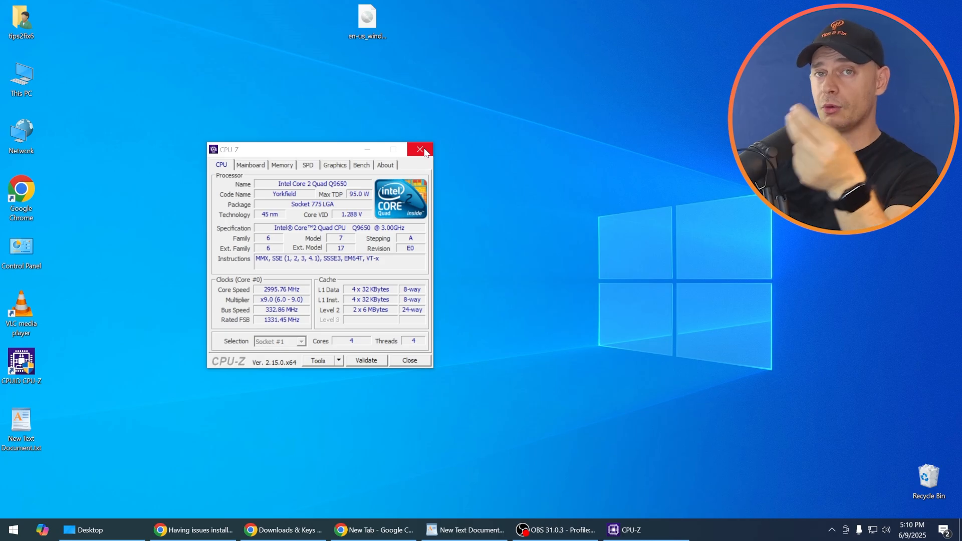
- Close CPU-Z before running dism /online /get-intl in an administrator Command Prompt
click(419, 149)
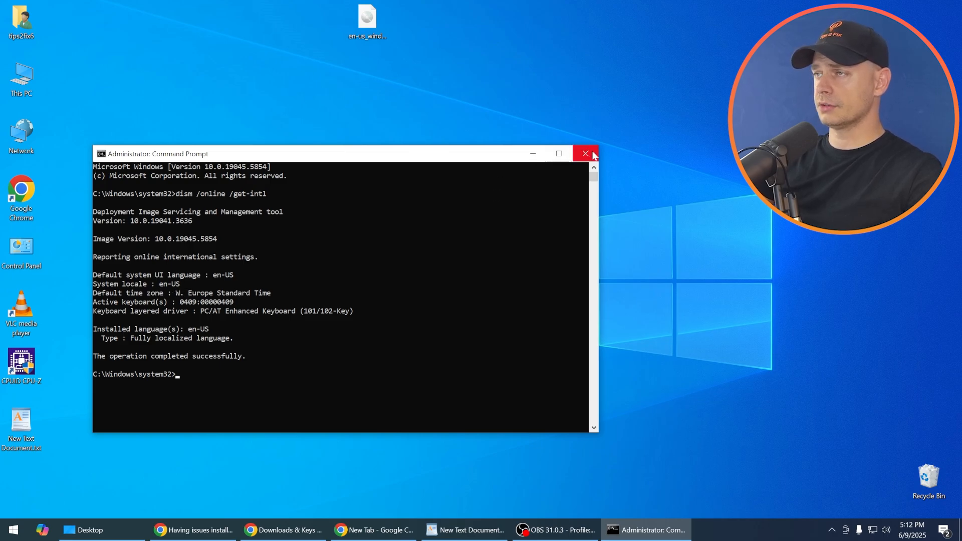
mouse_move(584, 153)
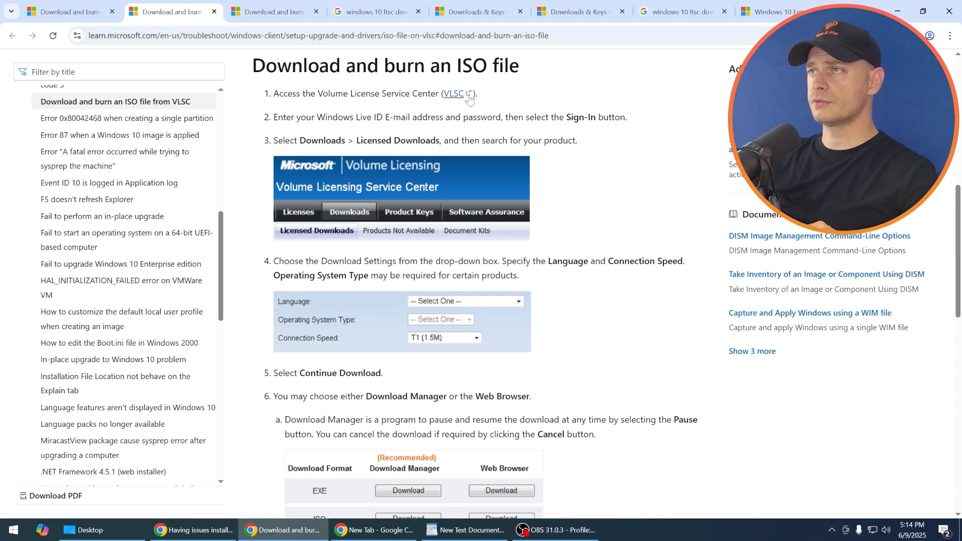
- Follow the retired VLSC link to the M365 admin center and reach the Windows 10 downloads list
click(454, 93)
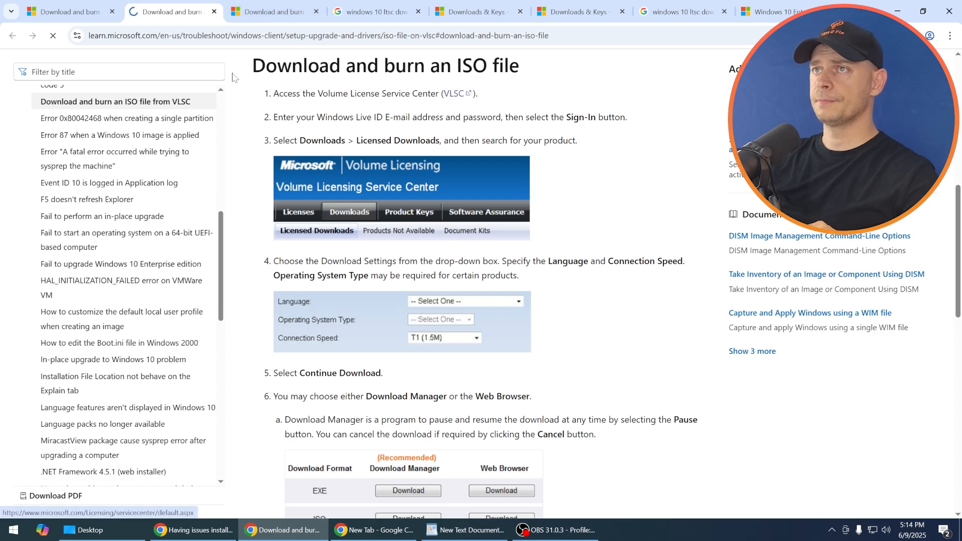
click(453, 93)
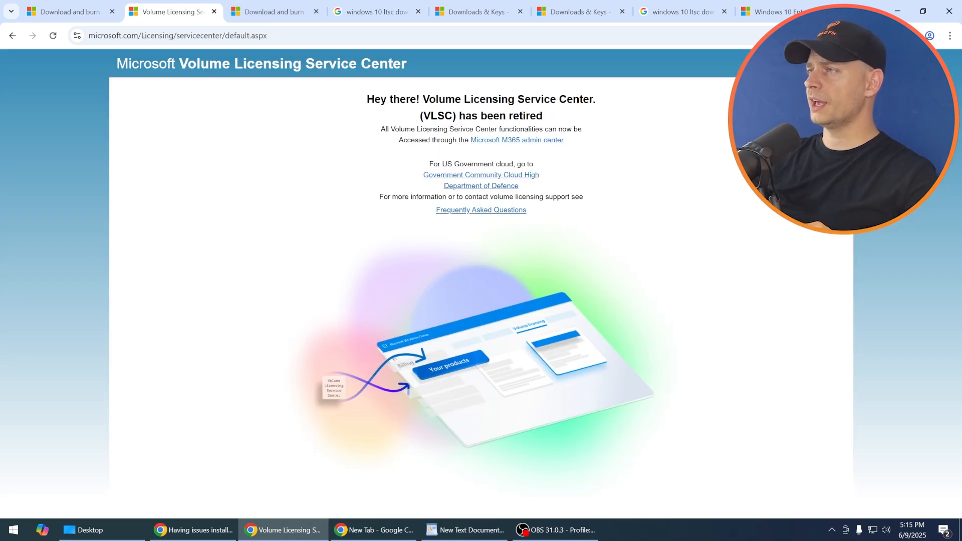
drag(381, 130, 494, 129)
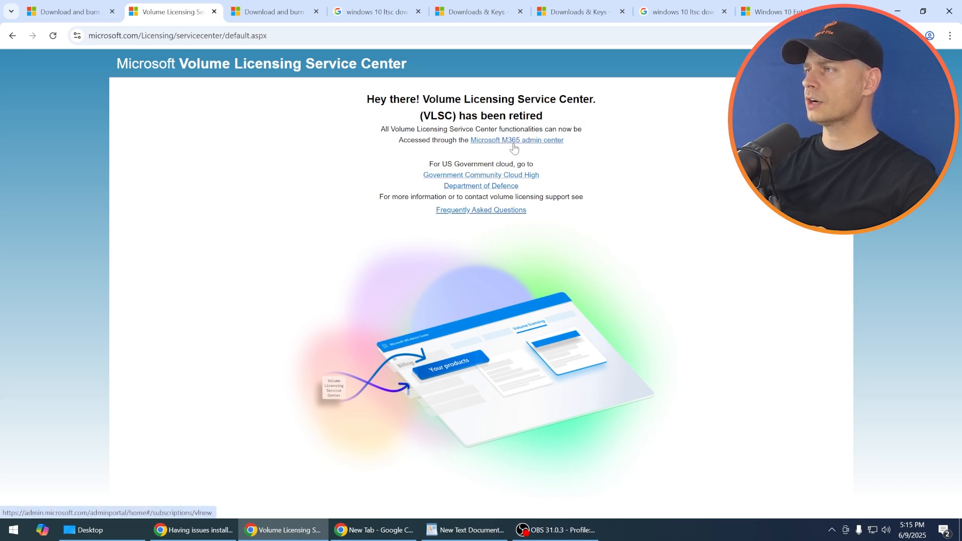
mouse_move(531, 148)
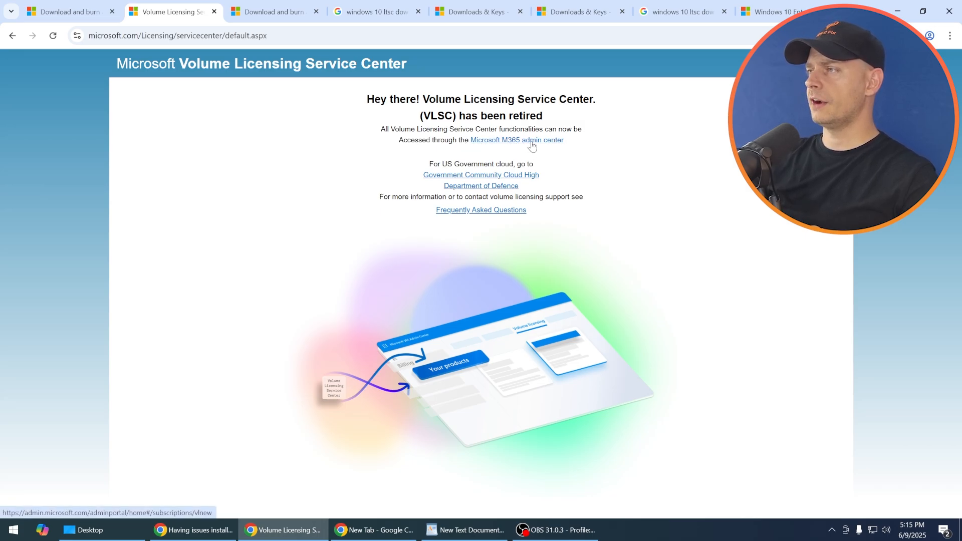
click(517, 140)
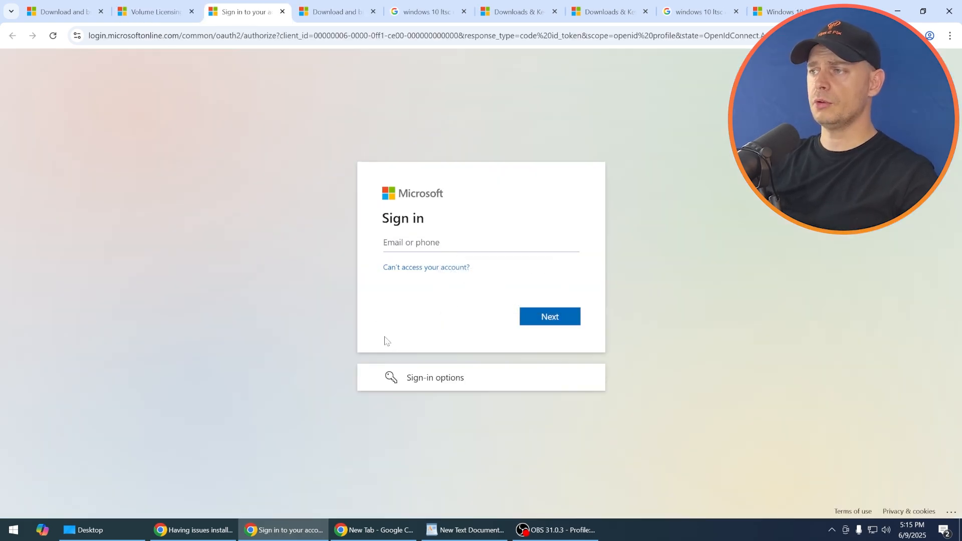
mouse_move(552, 210)
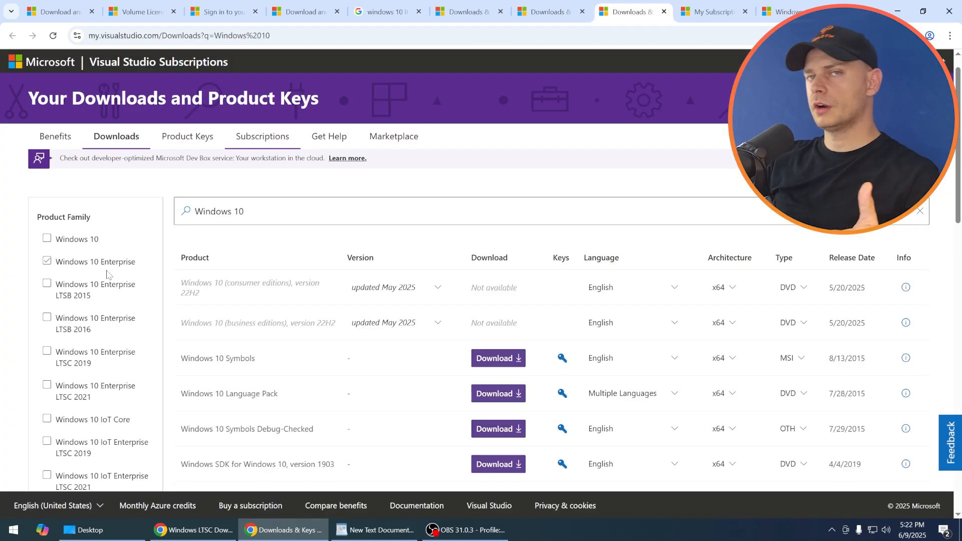
click(47, 261)
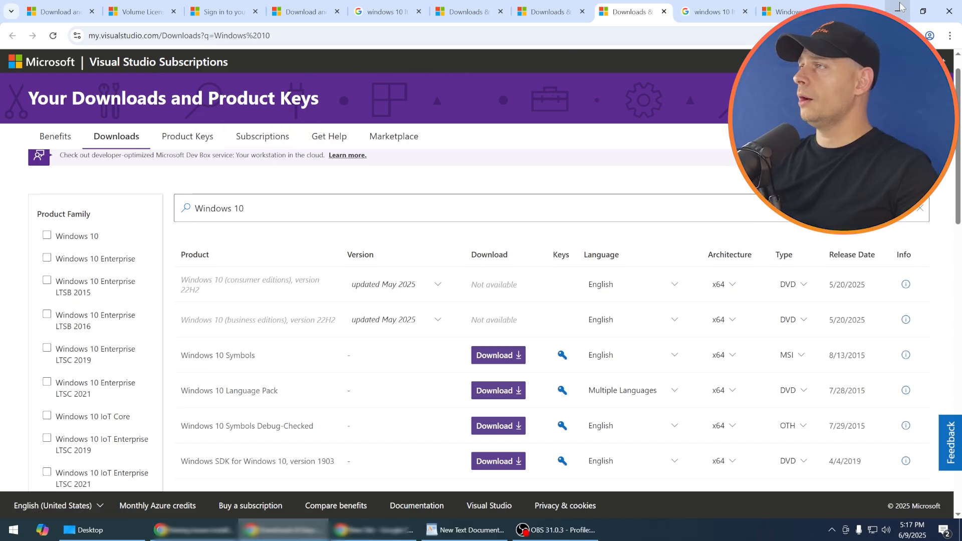
- Minimize Chrome, mount the LTSC 2021 ISO and launch setup.exe from it
click(900, 11)
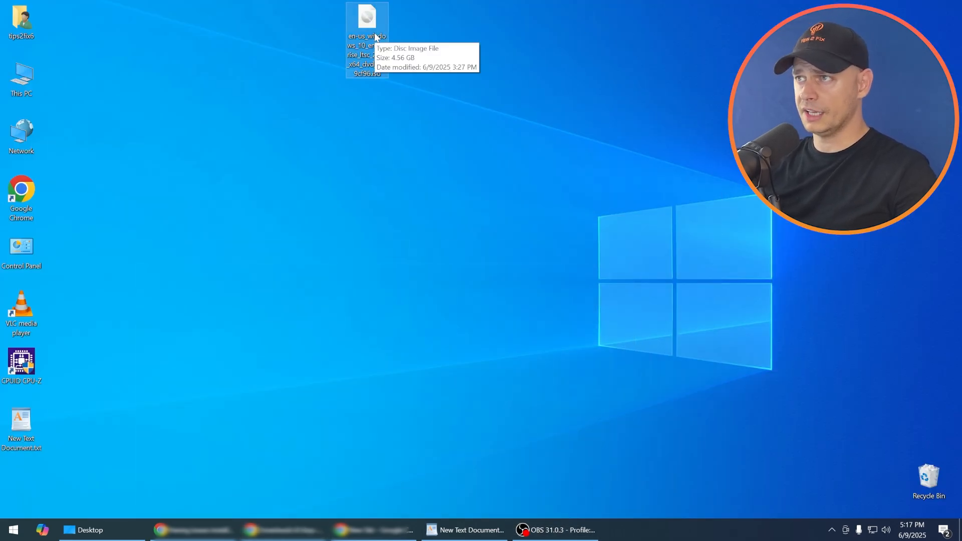
mouse_move(387, 61)
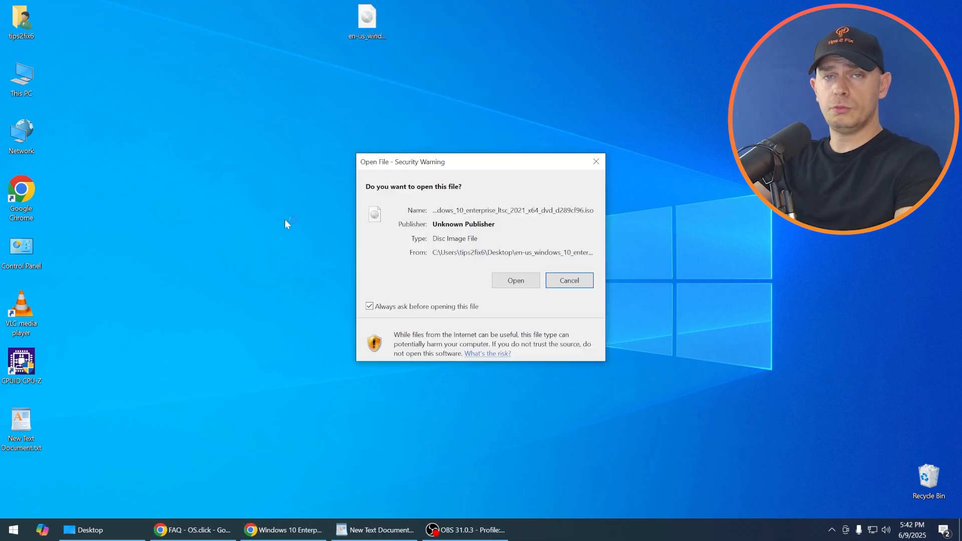
click(515, 281)
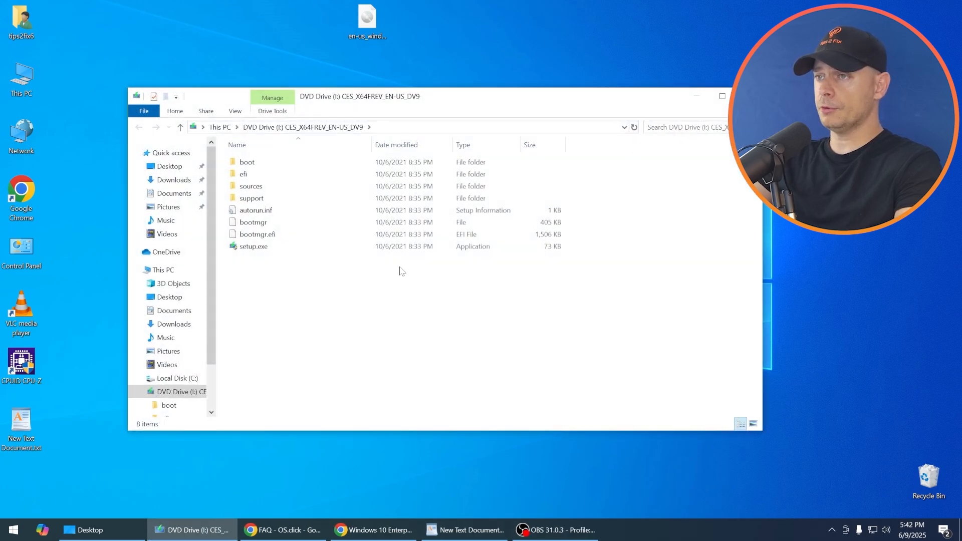
double_click(252, 247)
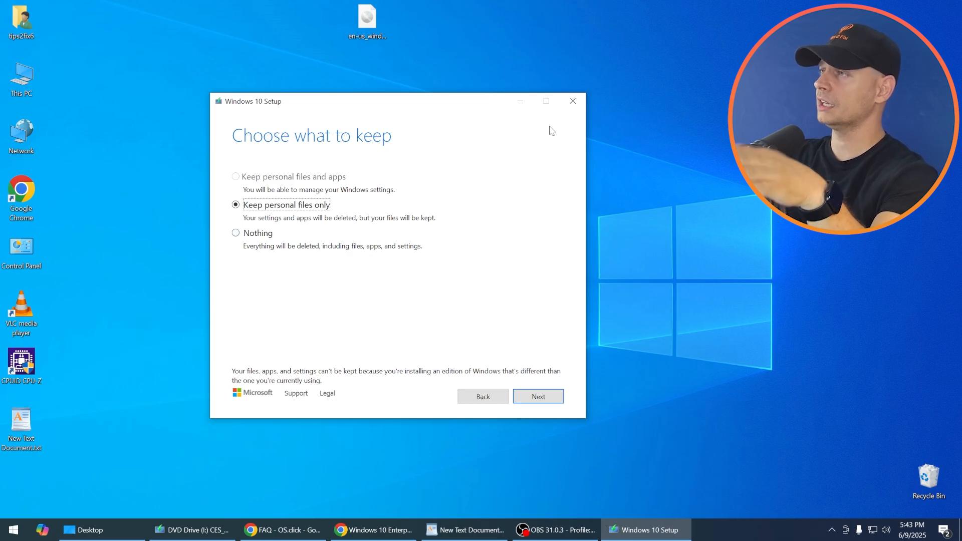
- Launch regedit from Start and navigate to HKLM\SOFTWARE\Microsoft\Windows NT\CurrentVersion
click(11, 529)
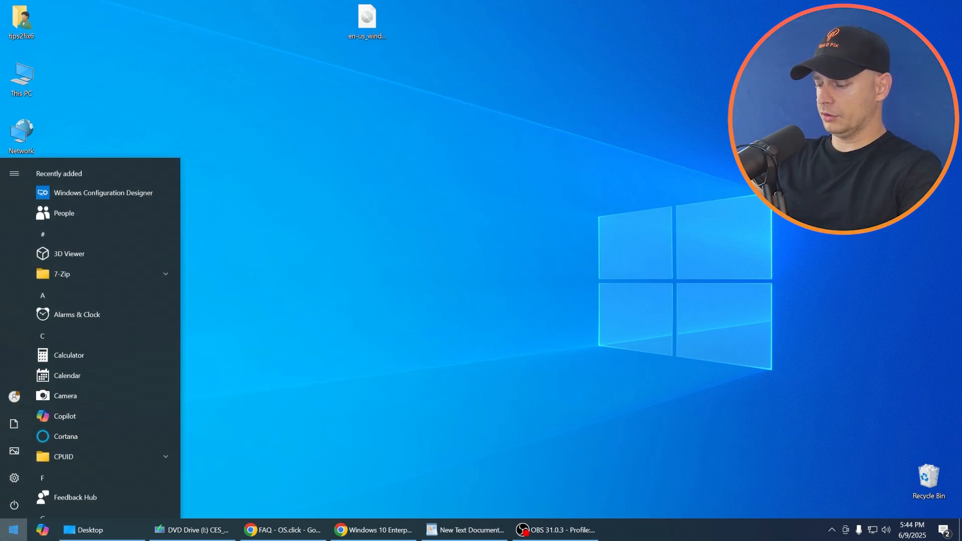
text(re)
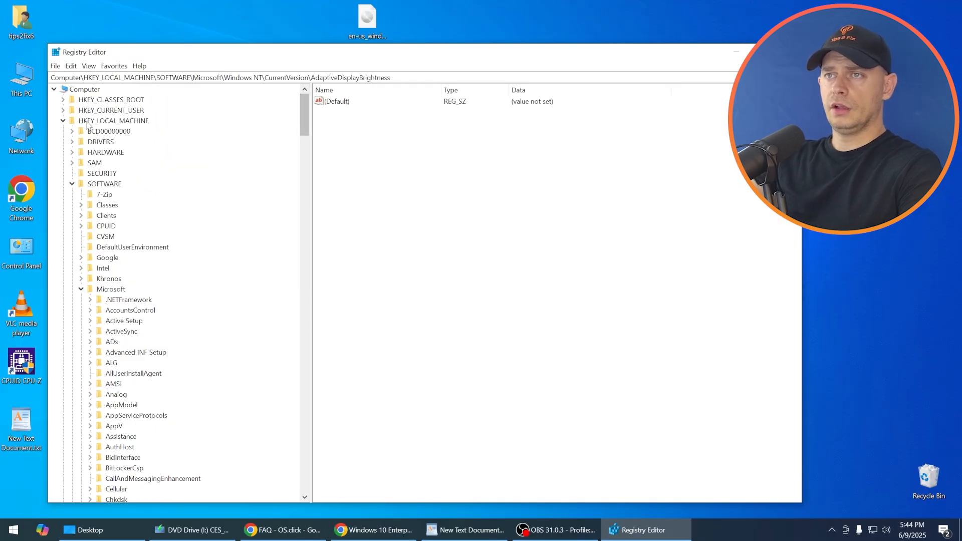
click(117, 120)
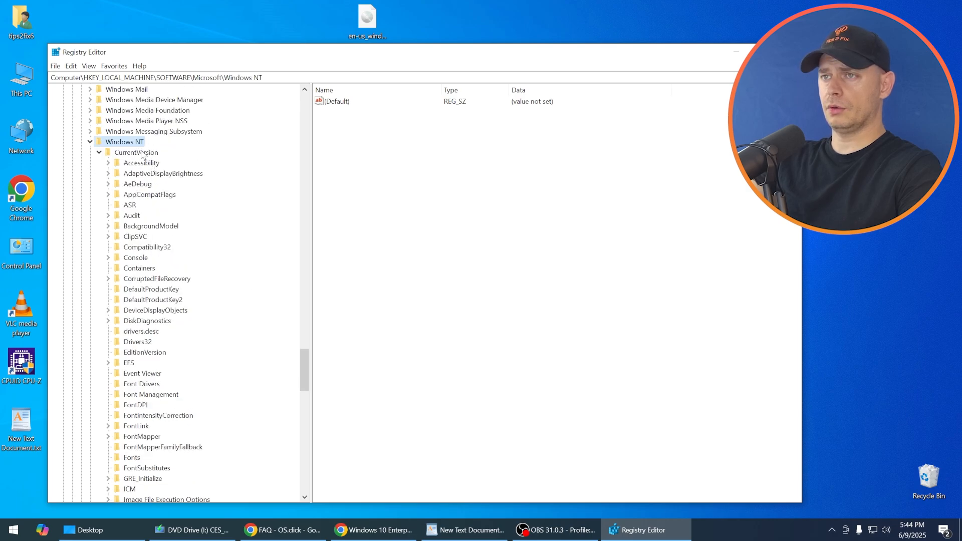
click(135, 152)
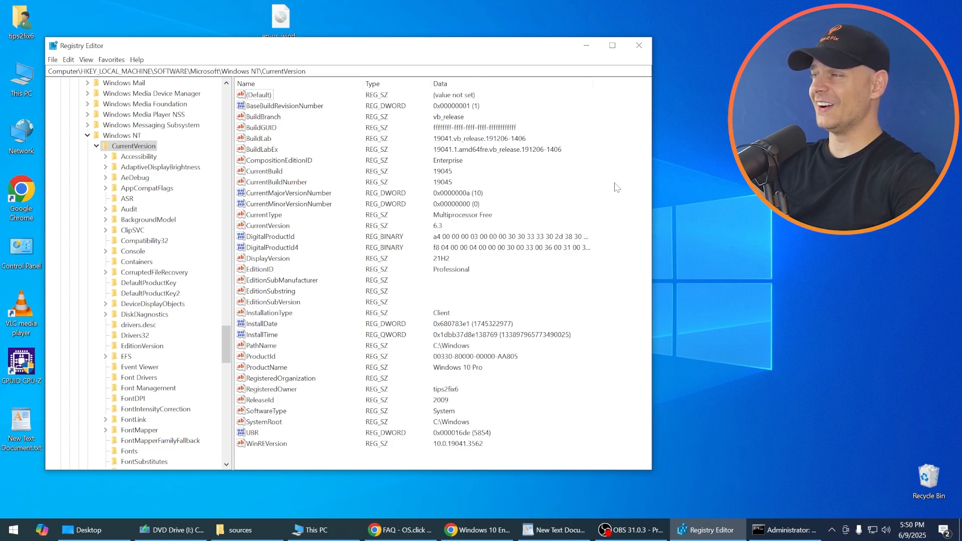
- Copy the Windows 10 Enterprise LTSC 2021 product name from the saved registry notes
click(551, 529)
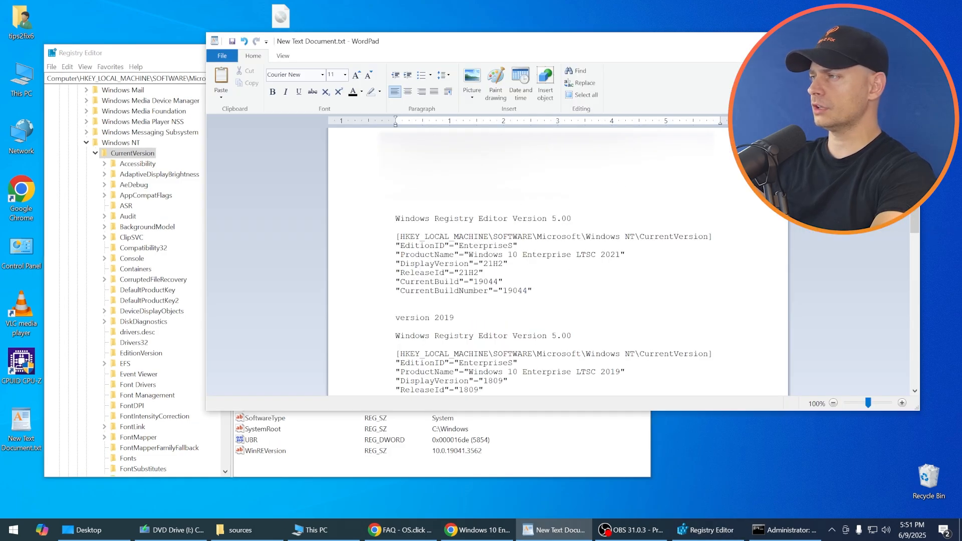
click(484, 272)
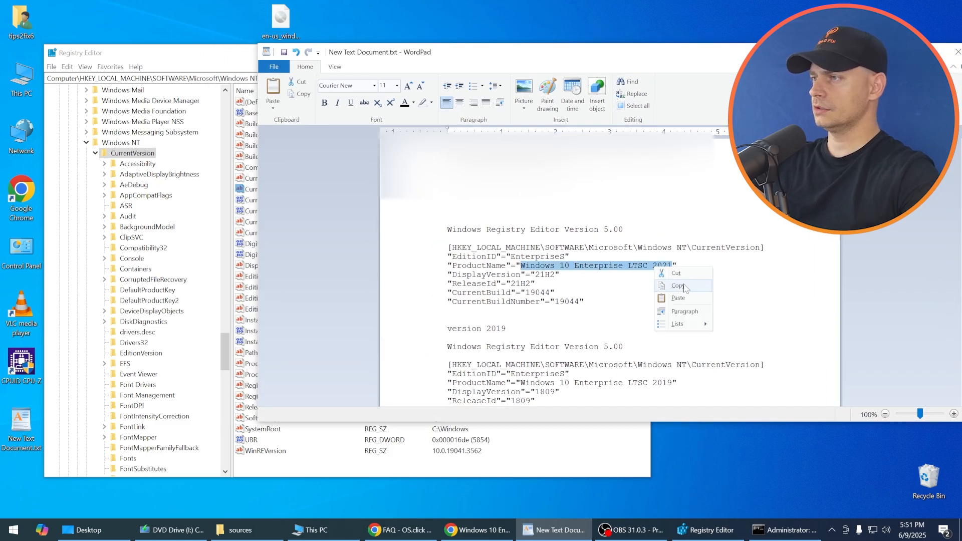
click(707, 529)
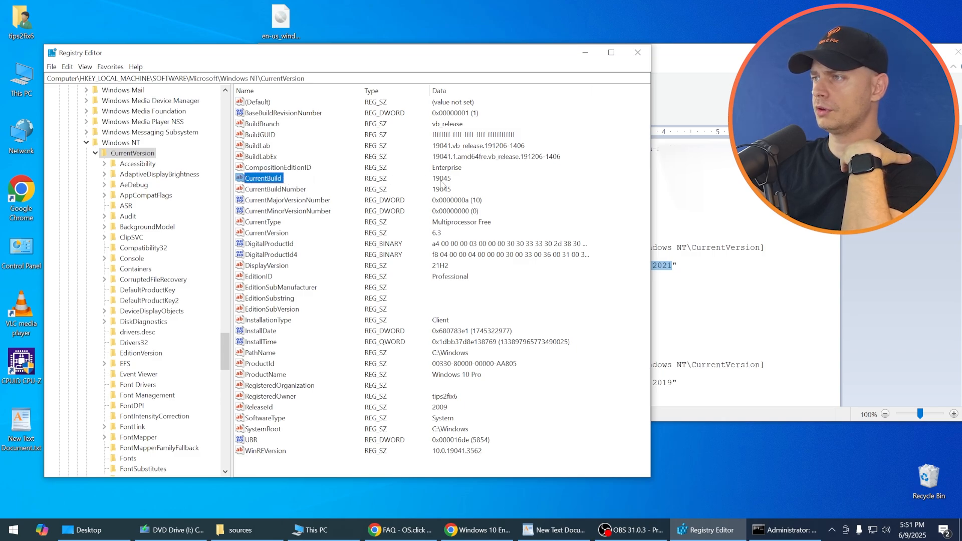
- Set CurrentBuild to 19044 and check the CurrentBuildNumber and DisplayVersion values
double_click(263, 178)
text(19044)
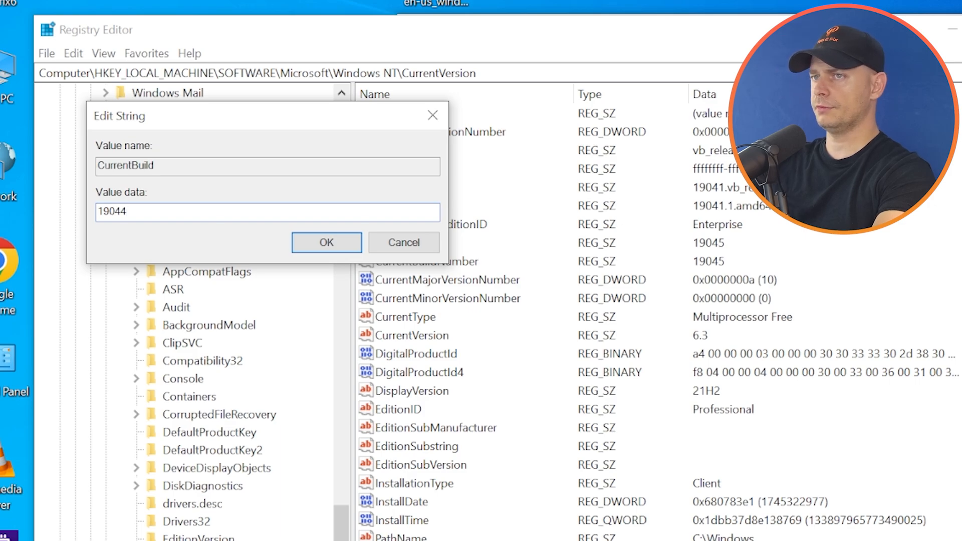
click(327, 243)
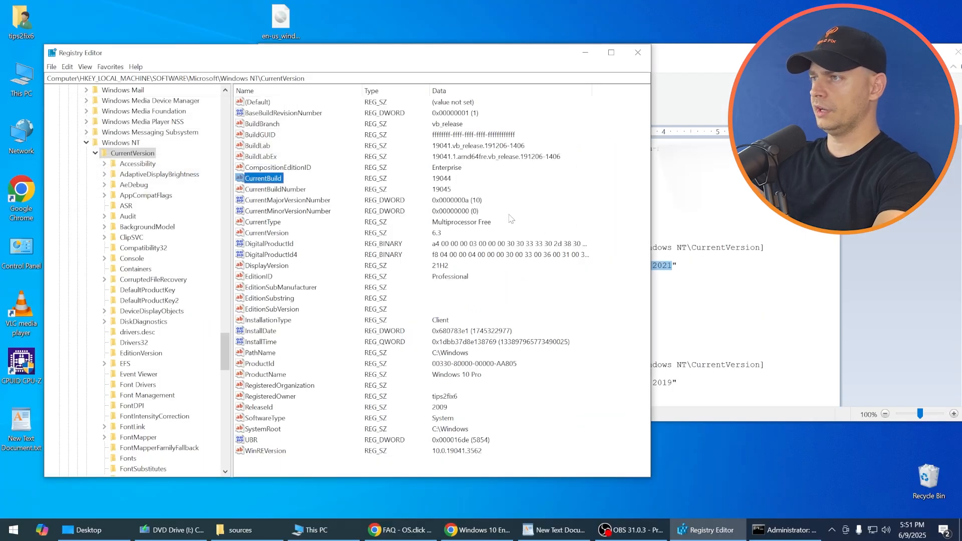
double_click(263, 189)
text(19044)
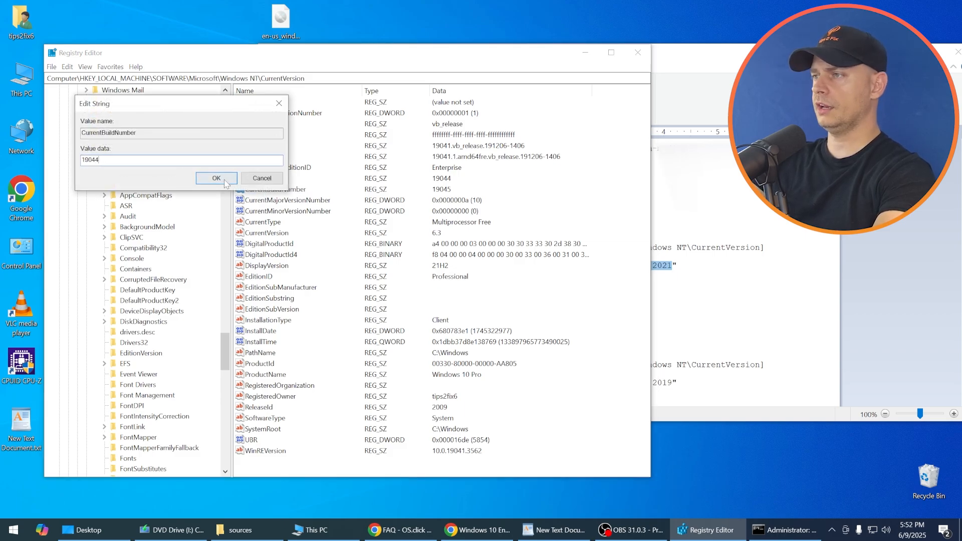
click(216, 179)
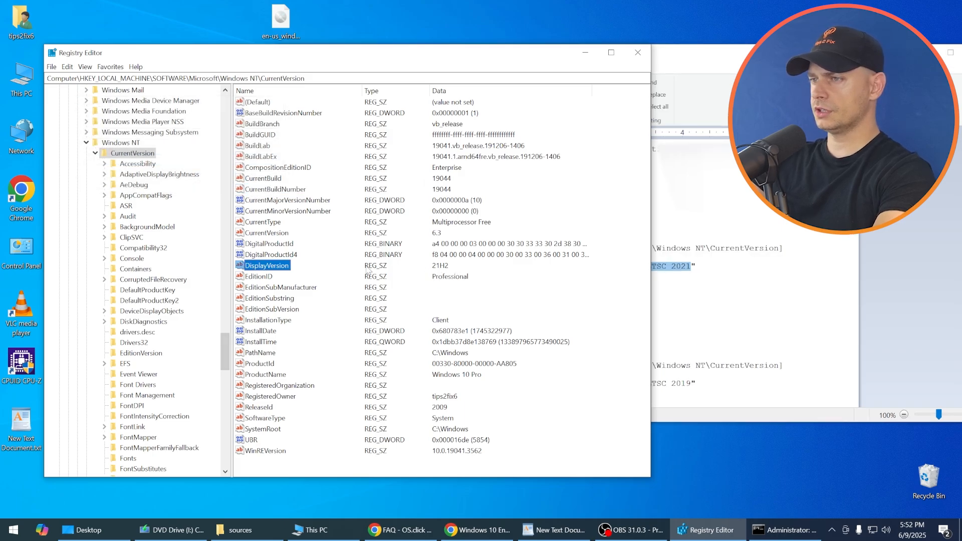
double_click(266, 265)
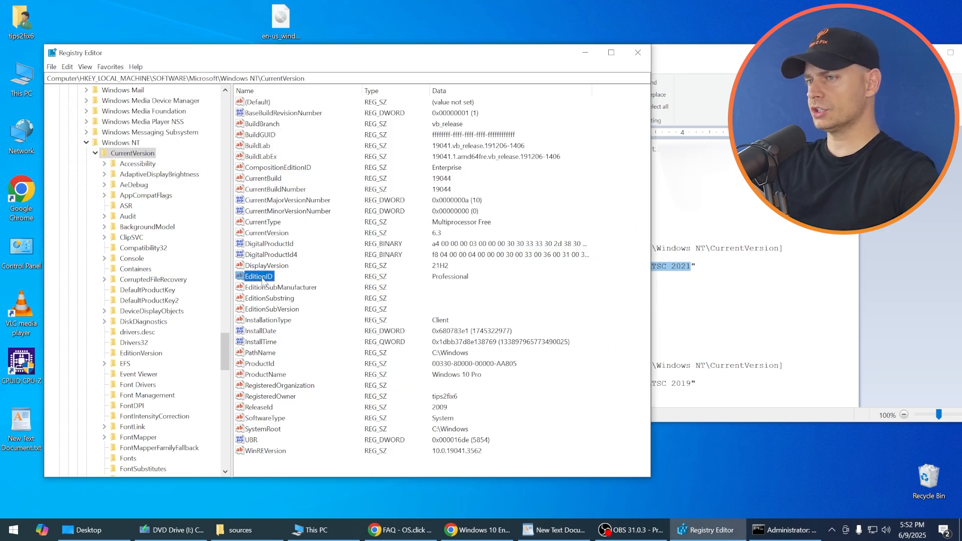
- Set EditionID to EnterpriseS and ReleaseId to 21H2
double_click(256, 276)
text(EnterpriseS)
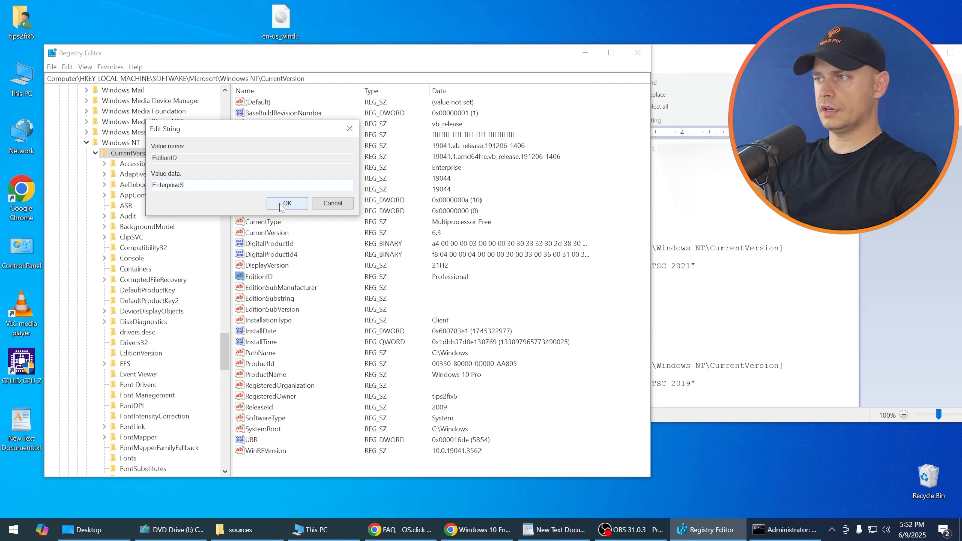
click(285, 204)
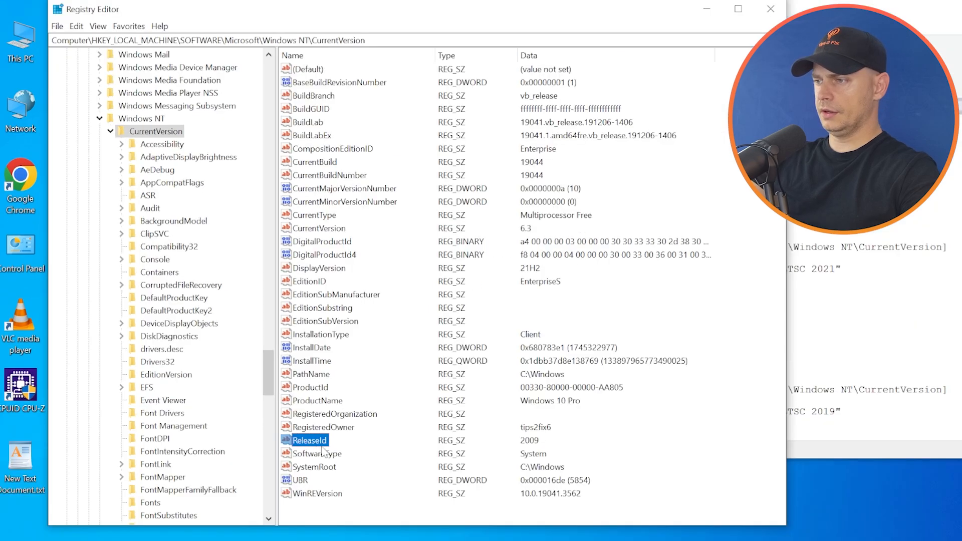
double_click(310, 440)
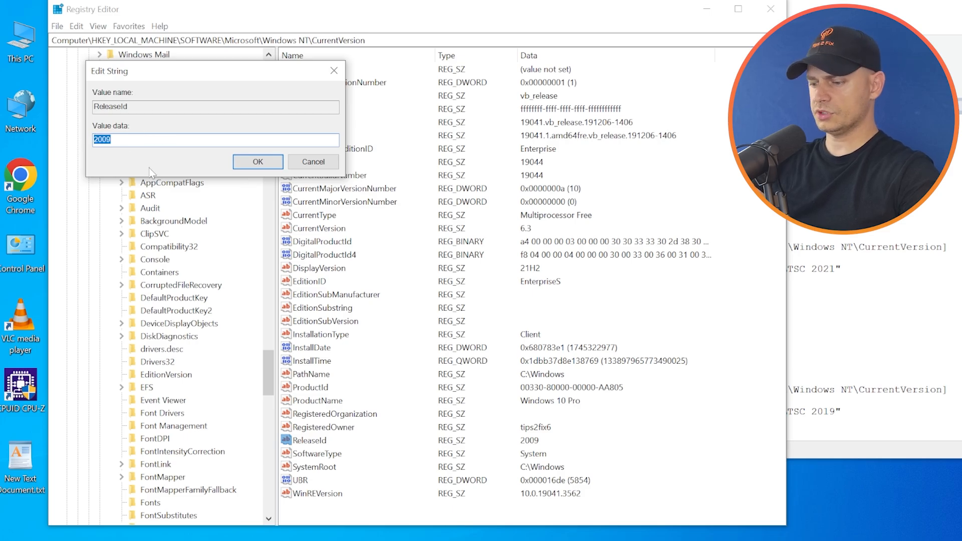
text(21H2)
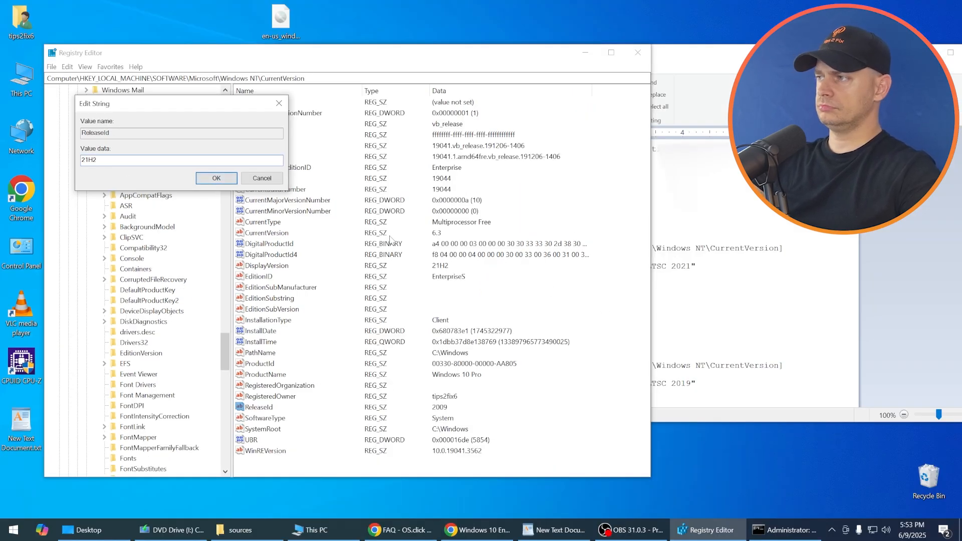
click(216, 179)
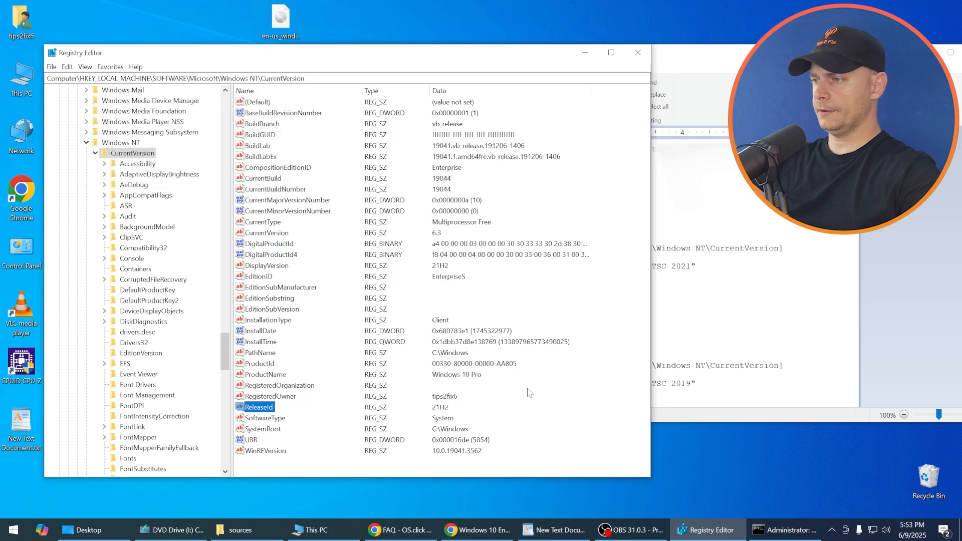
- Set ProductName to Windows 10 Enterprise LTSC 2021
click(264, 373)
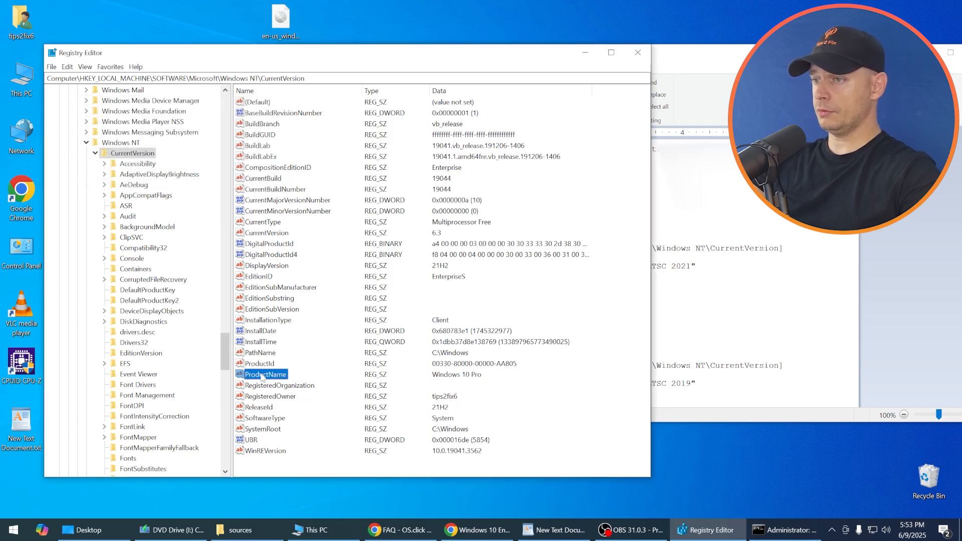
double_click(263, 374)
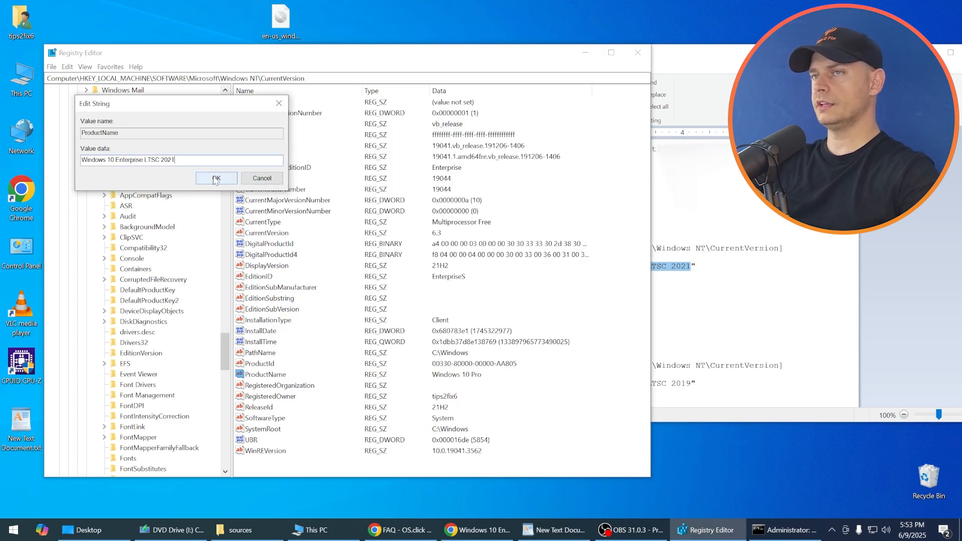
click(215, 178)
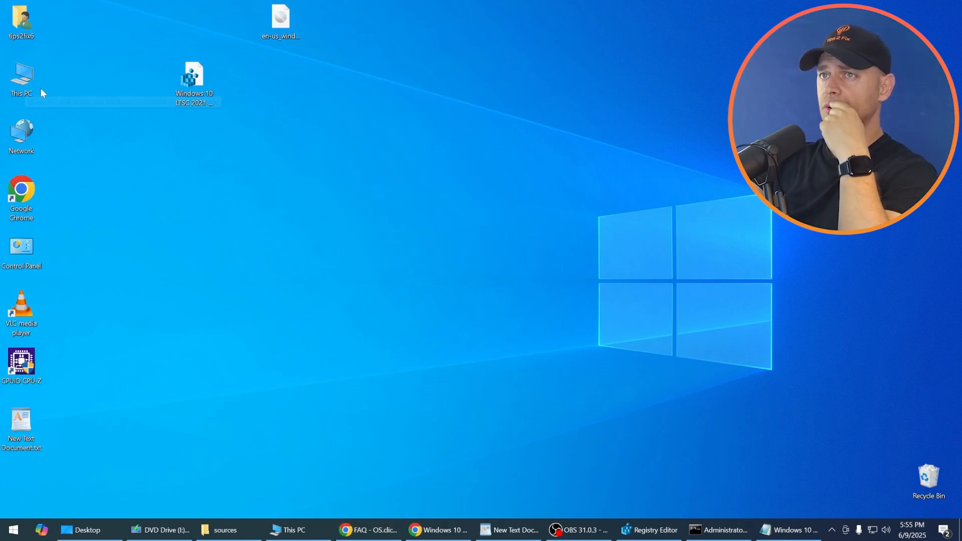
- Run setup.exe from the DVD drive, skip updates and accept the license terms
click(160, 529)
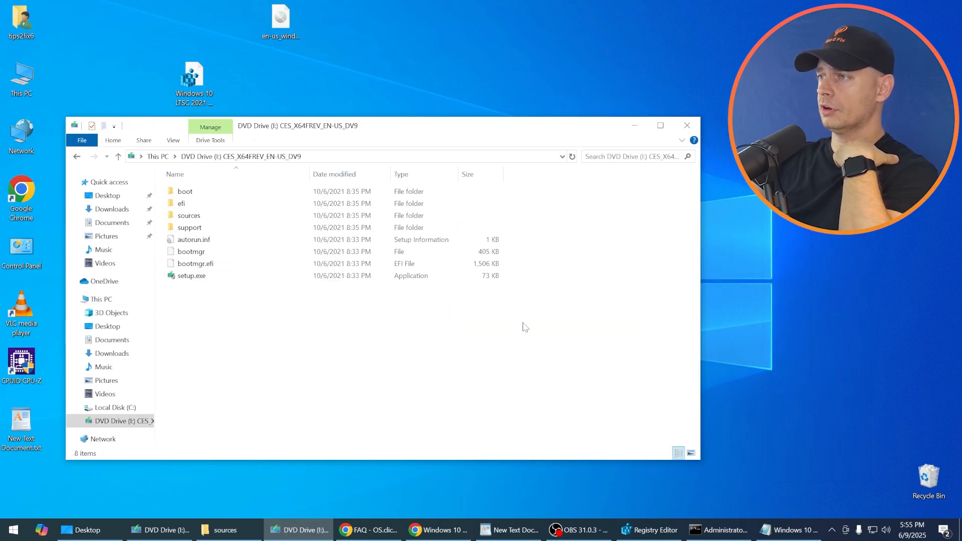
double_click(190, 275)
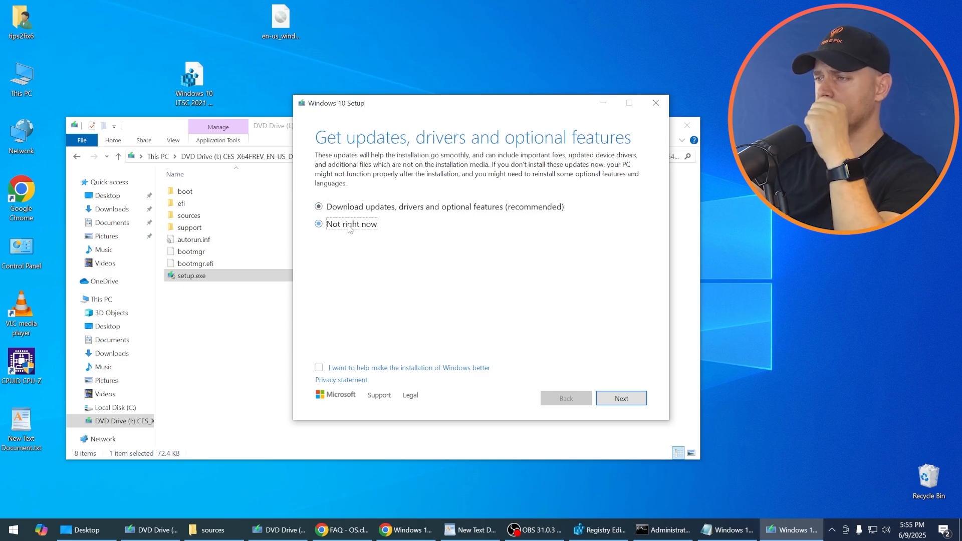
click(619, 397)
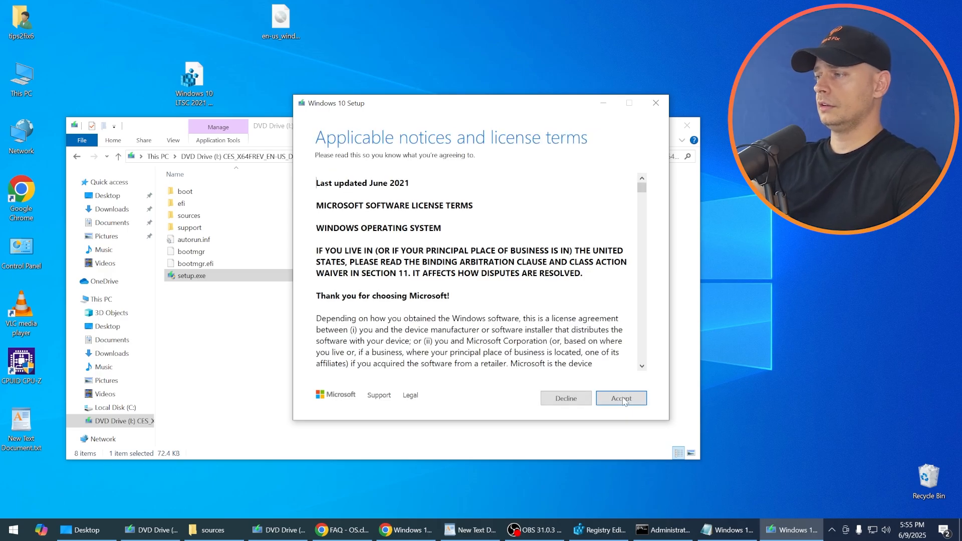
click(620, 398)
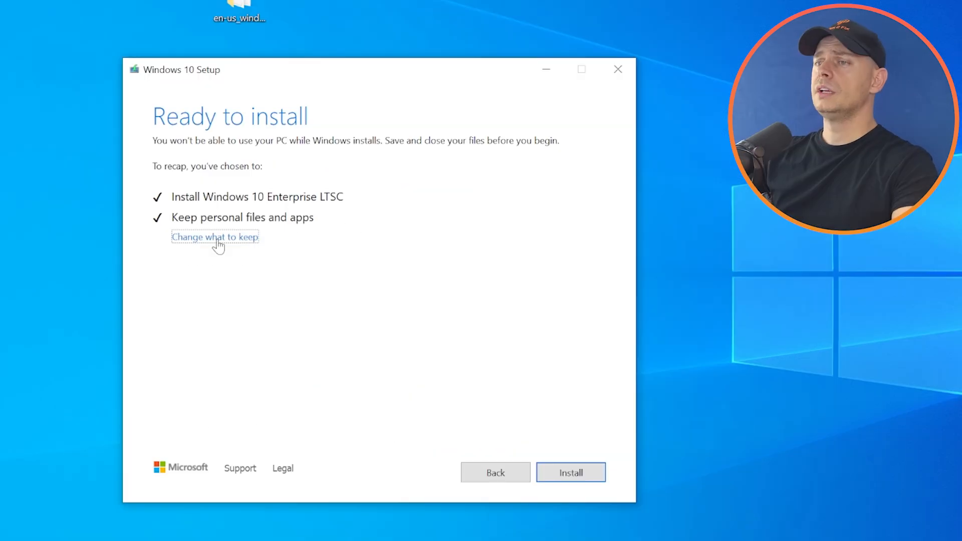
- Choose to keep personal files and apps and continue to the readiness check
click(215, 236)
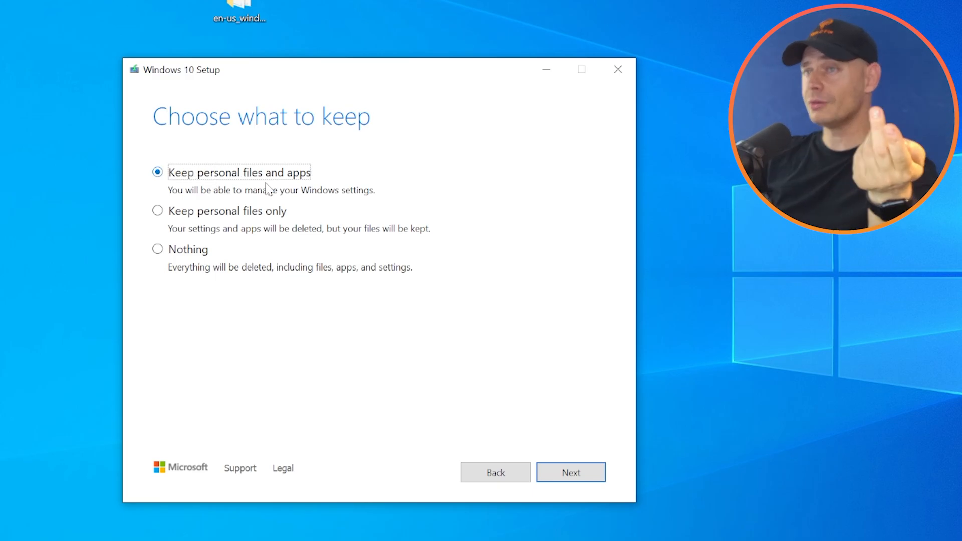
click(570, 471)
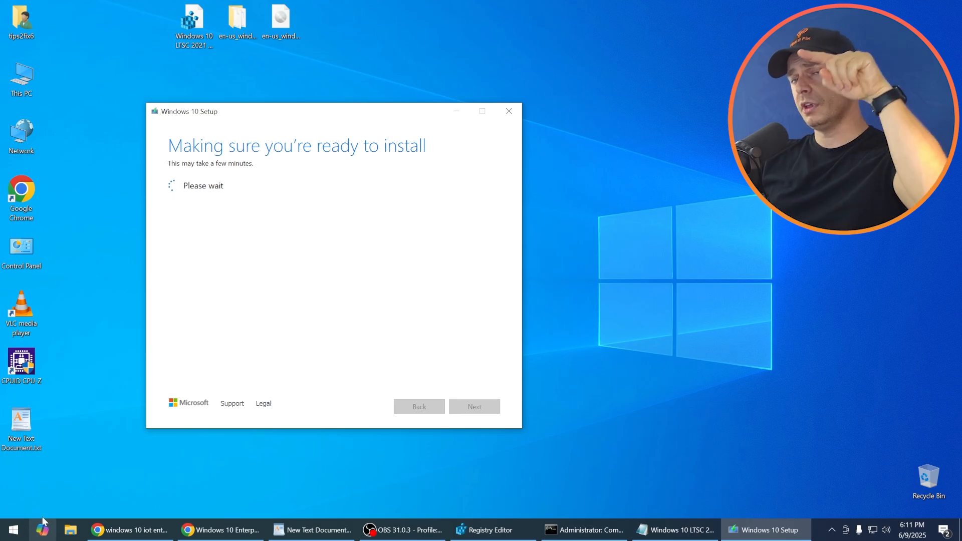
mouse_move(78, 341)
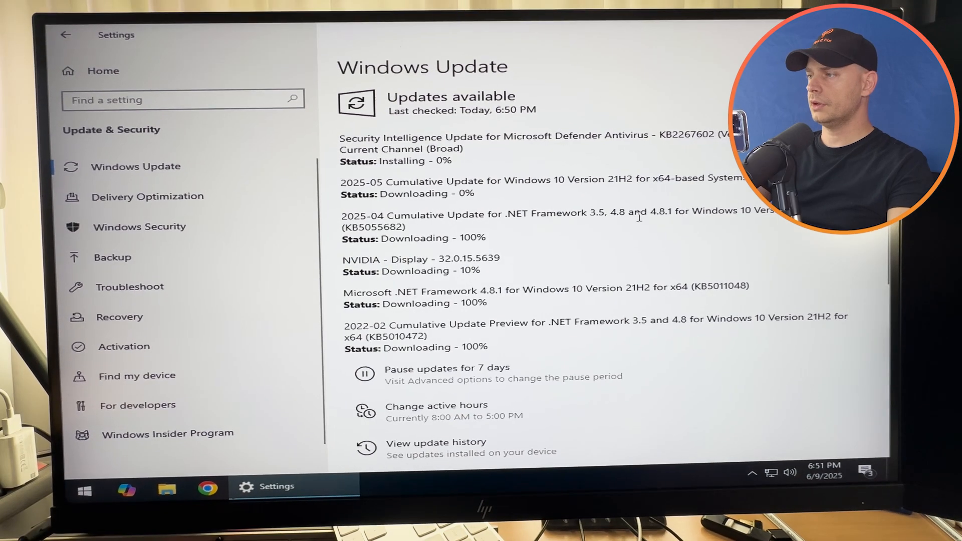
- Scroll through the downloading updates list before returning to the upgraded desktop
scroll(down, 3)
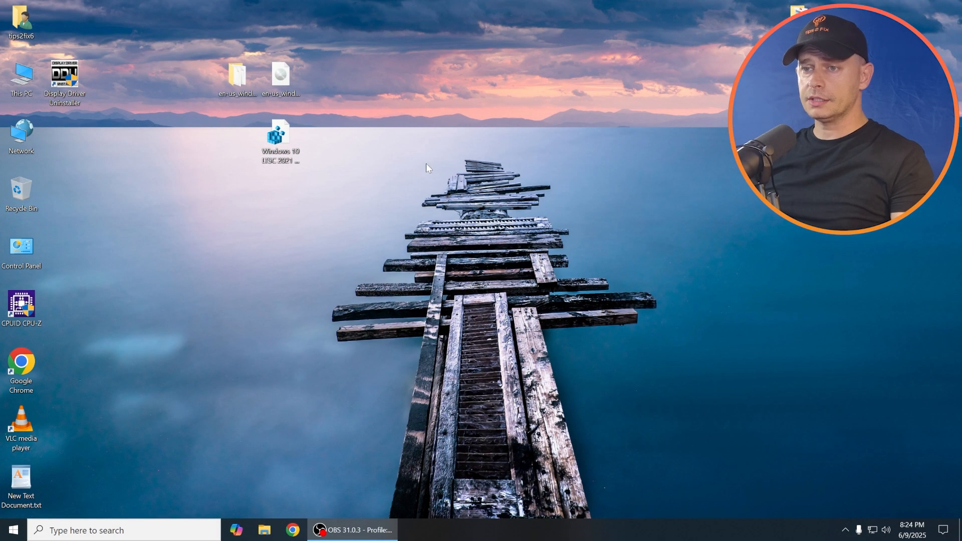
mouse_move(150, 279)
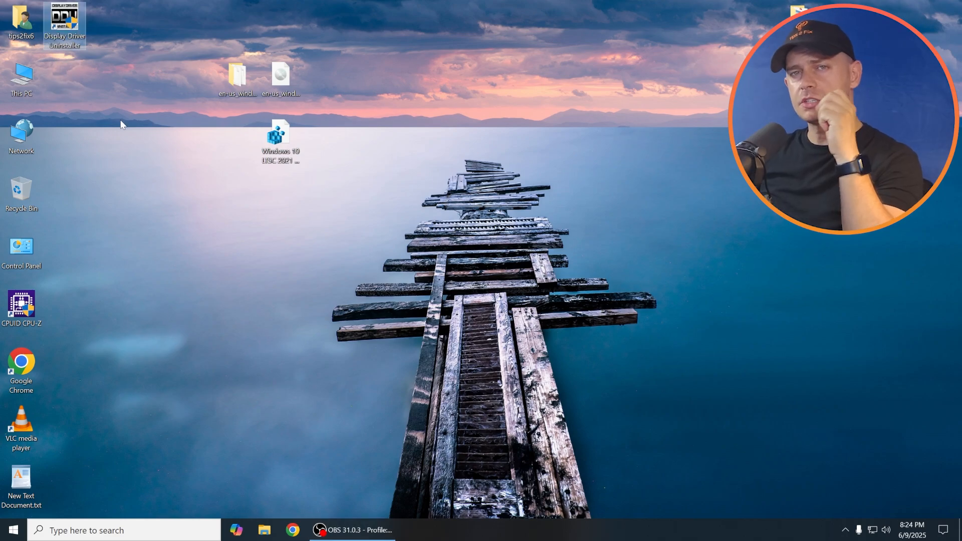
mouse_move(759, 443)
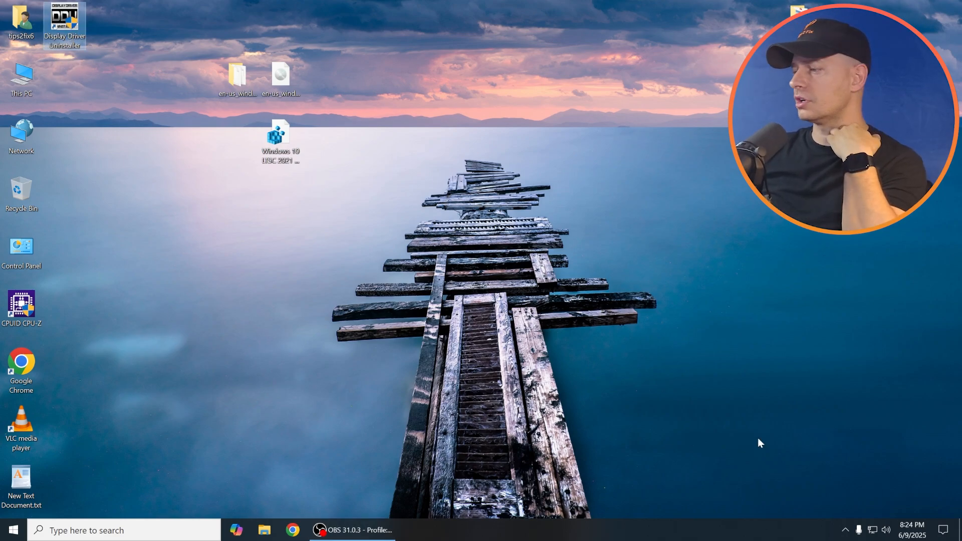
mouse_move(391, 204)
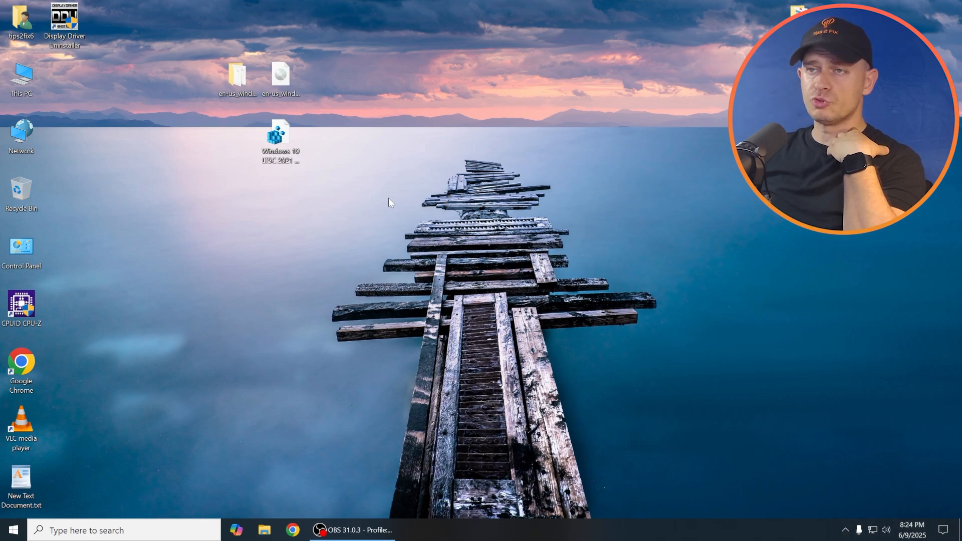
mouse_move(64, 21)
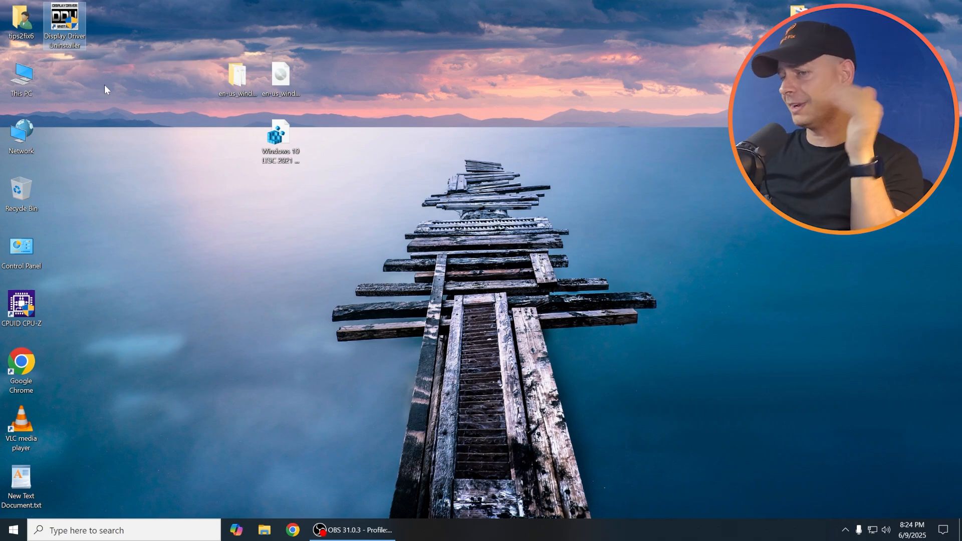
mouse_move(117, 72)
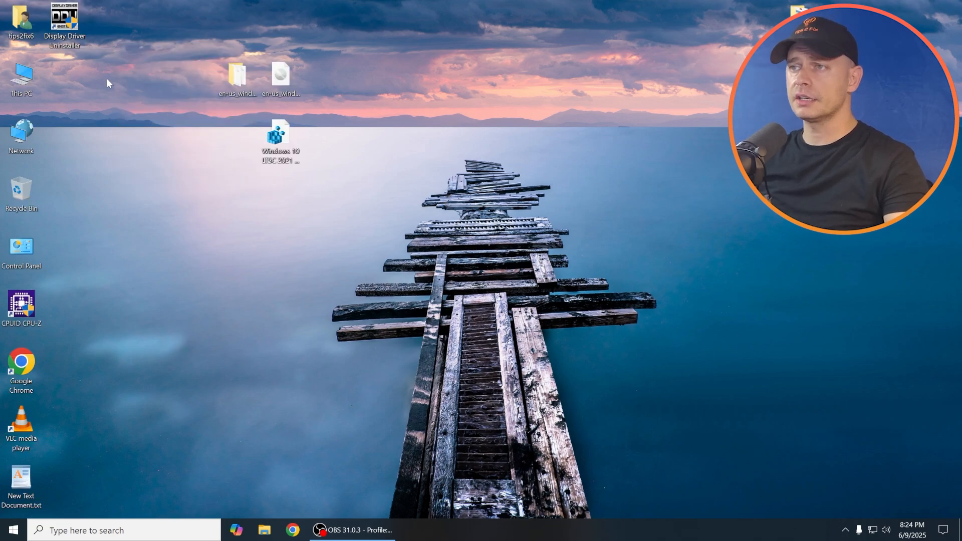
- View About showing Windows 10 Enterprise LTSC 21H2, then bring up the update history
click(12, 529)
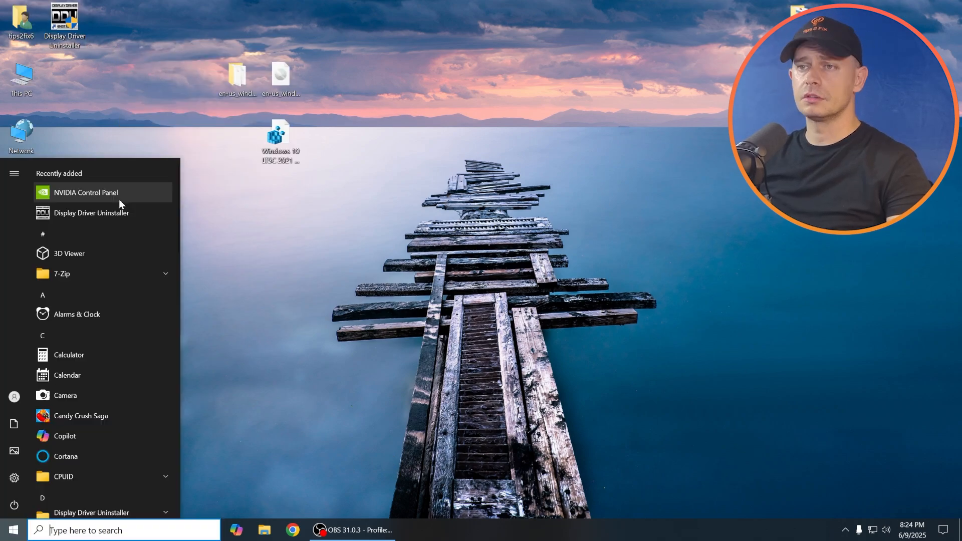
right_click(534, 257)
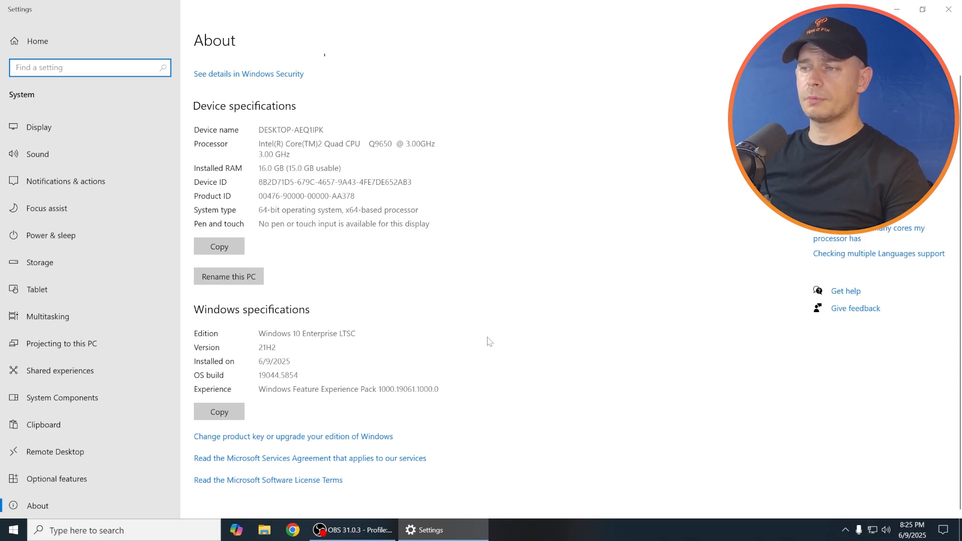
text(update)
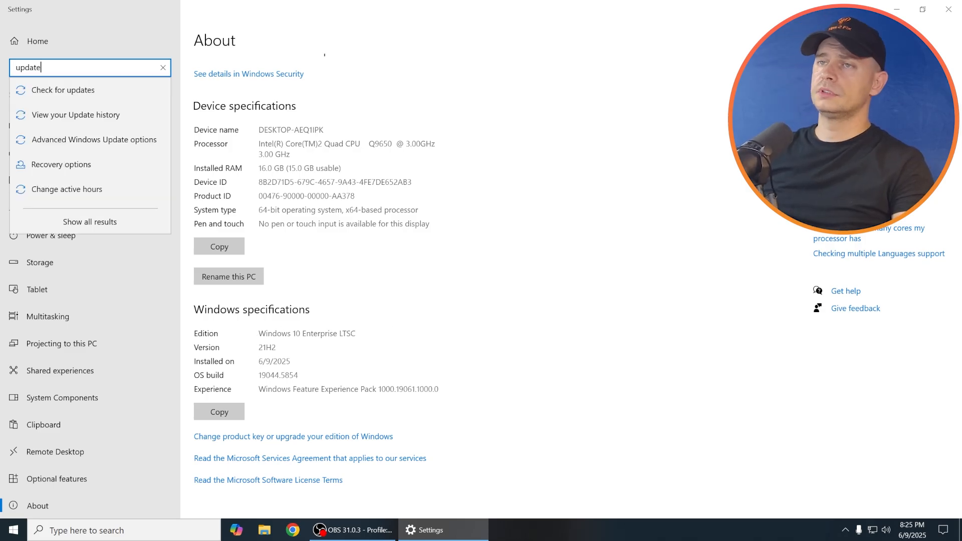
click(63, 90)
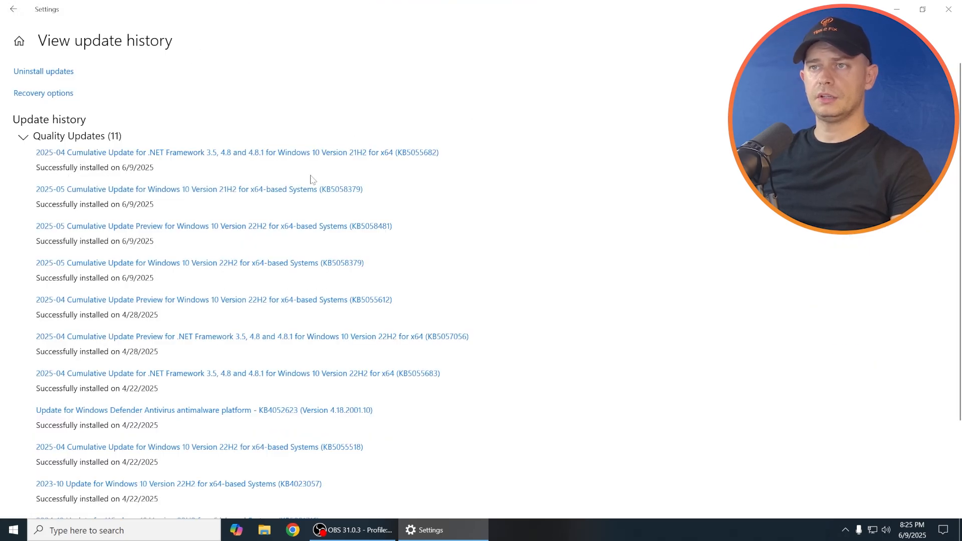
scroll(down, 3)
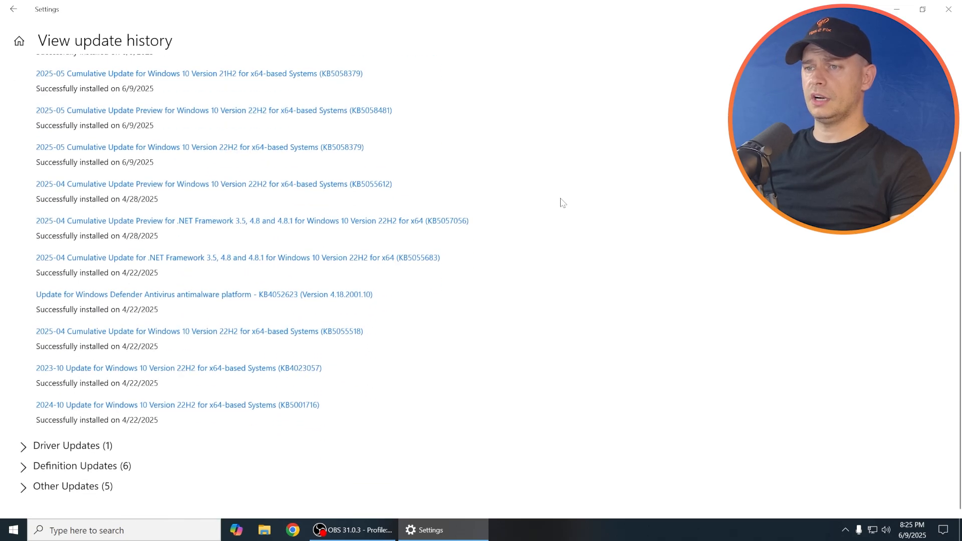